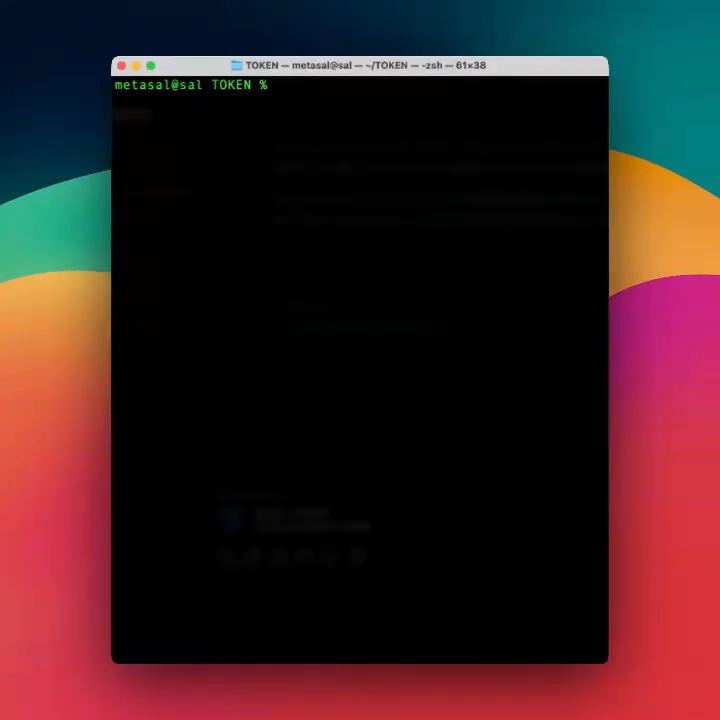
# - Run an initial spl-token create-token --enable-metadata attempt, then clear the terminal
pyautogui.write('spl-token create-token --enable-metadata')
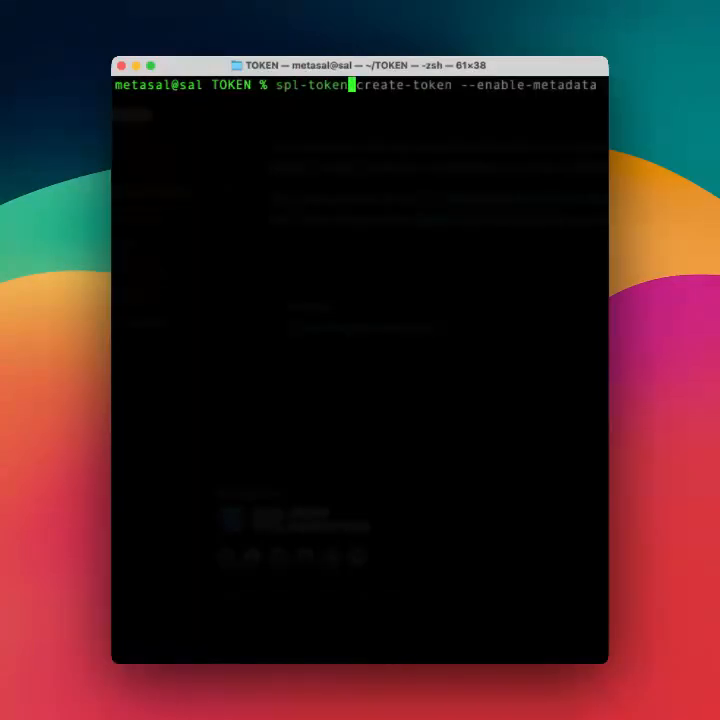
pyautogui.press('Return')
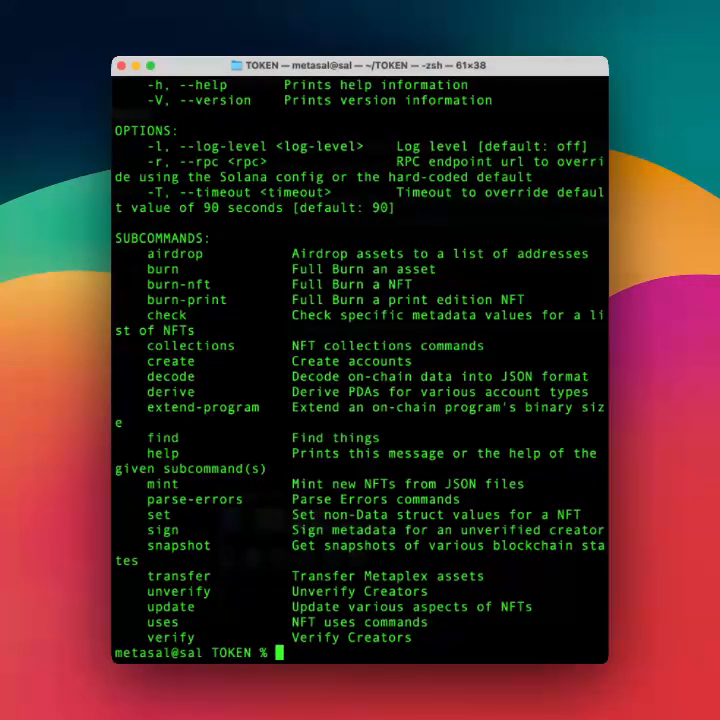
pyautogui.write('irys')
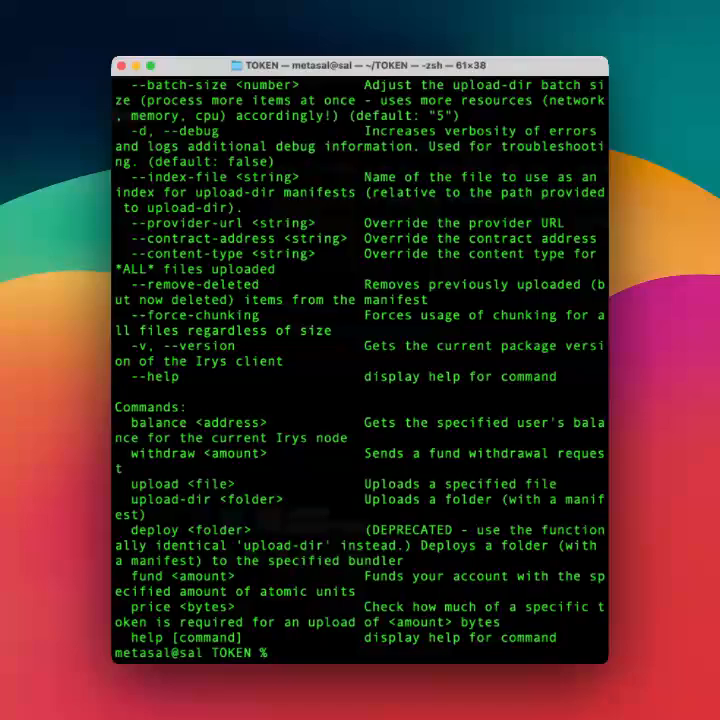
pyautogui.write('clear')
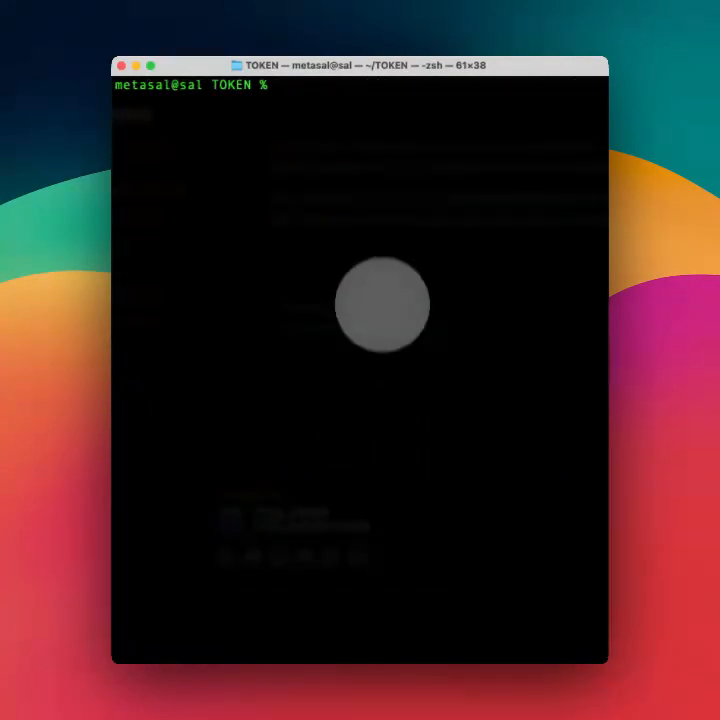
# - Create a new SPL token with spl-token create-token, dropping the --enable-metadata option
pyautogui.write('spl-token')
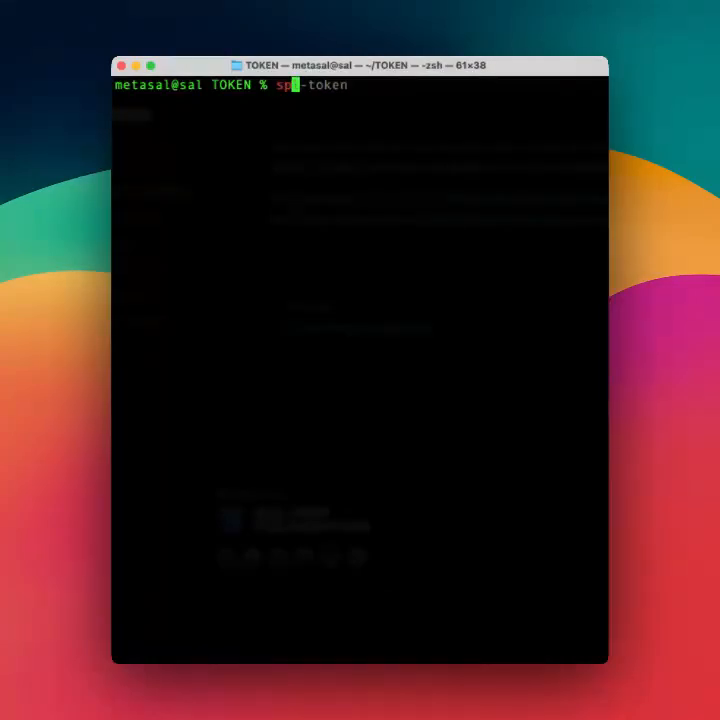
pyautogui.write('create-token --enable-metadata')
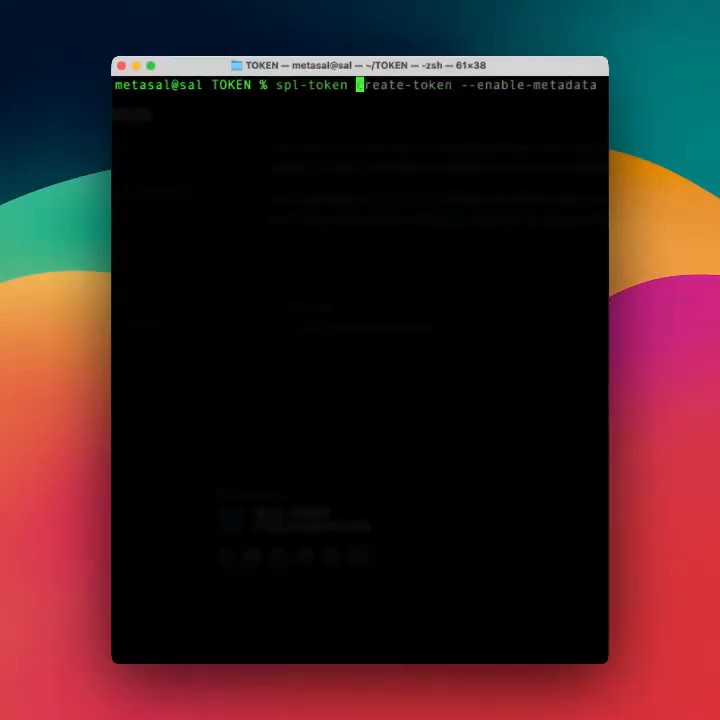
pyautogui.press('backspace')
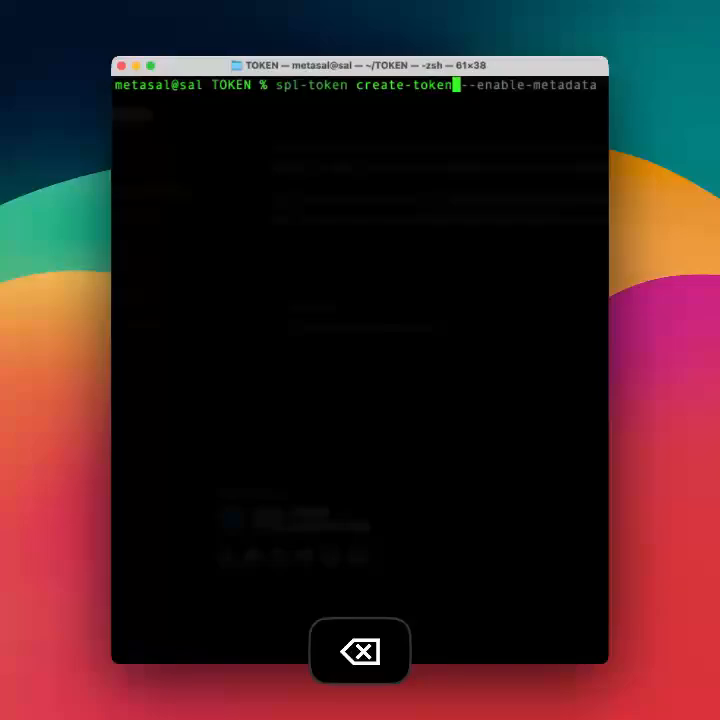
pyautogui.press('enter')
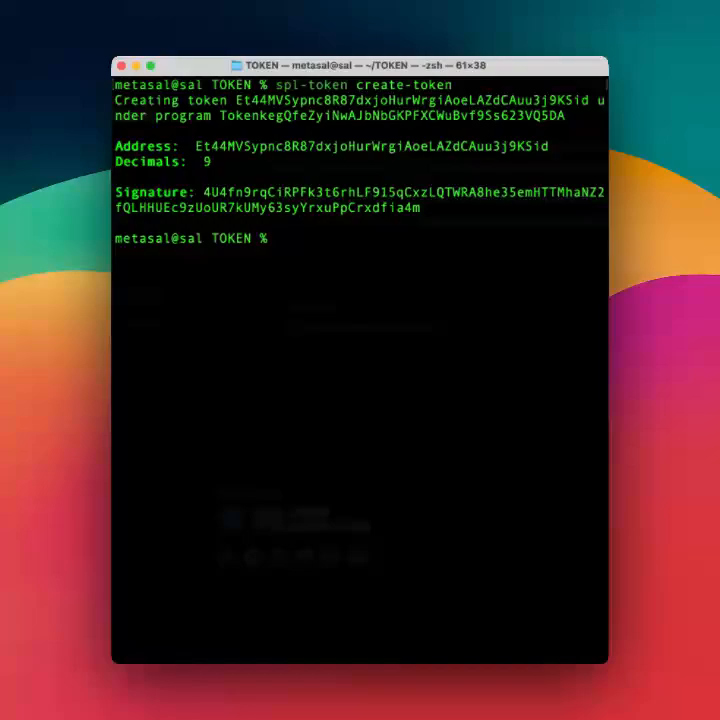
# - Create a token account for Et44MVSypnc8R87dxjoHurWrgiAoeLAZdCAuu3j9KSid using the copied token address
pyautogui.write('spl-token create-token')
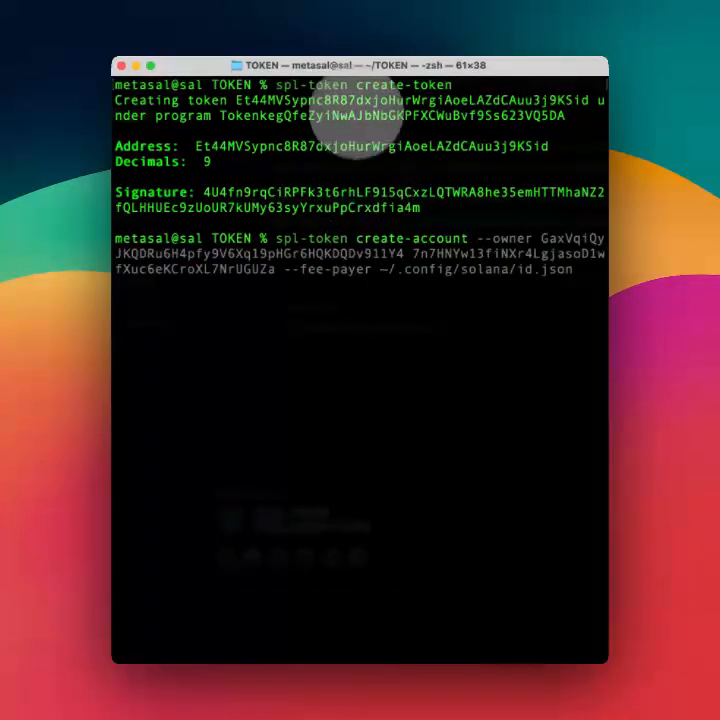
pyautogui.press('cmd+c')
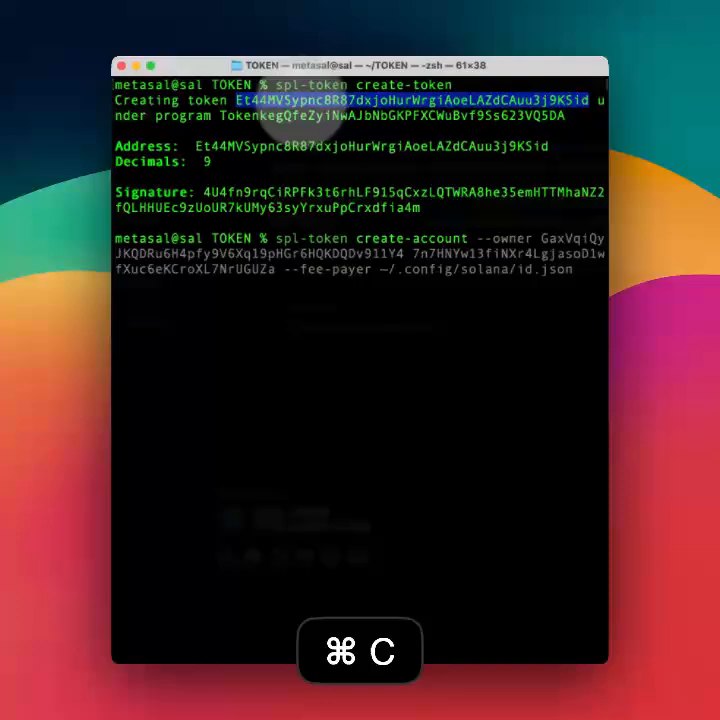
pyautogui.press('cmd+v')
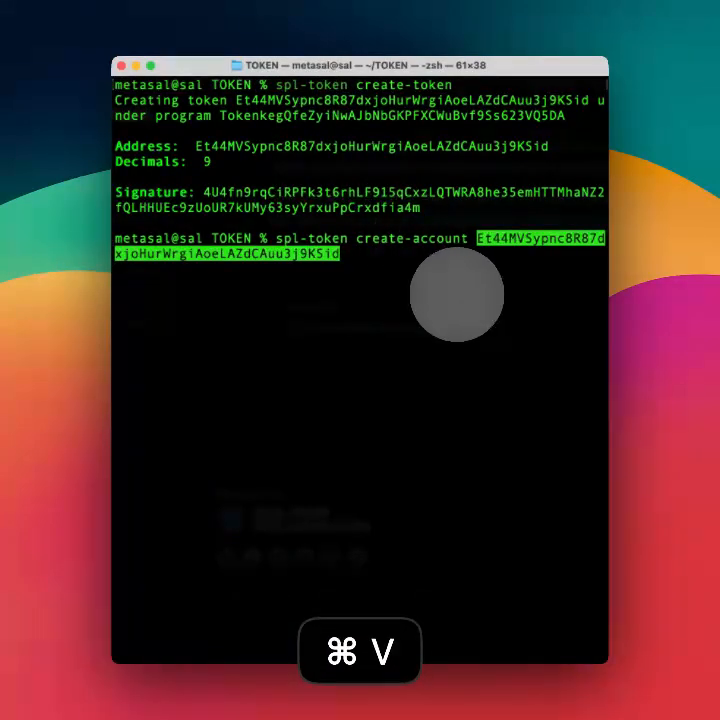
pyautogui.press('enter')
pyautogui.write('spl-token mint Et44MVSypnc8R87dxjoHurWrgiAoeLAZdCAuu3j9KSid')
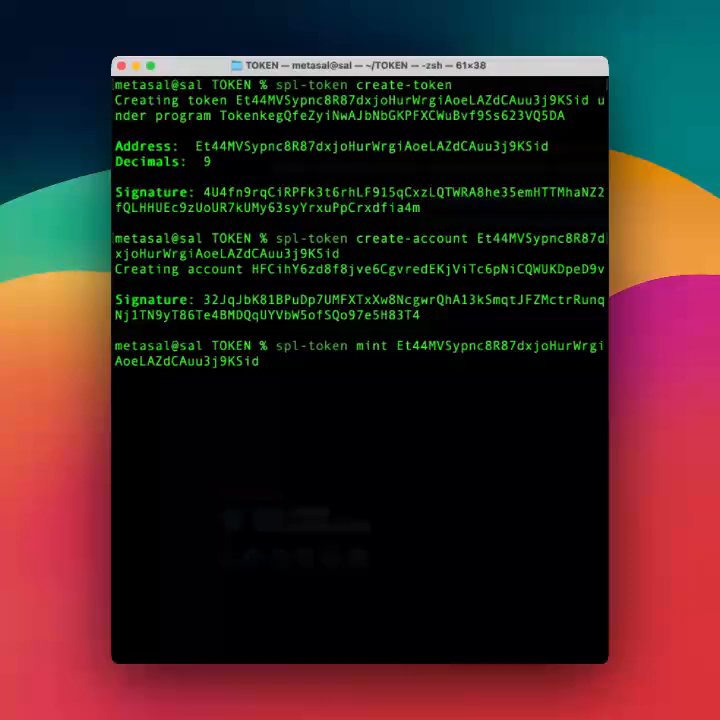
# - Mint 1000 tokens into the new account, then prepare a cat command for the metadata JSON file
pyautogui.write('1000')
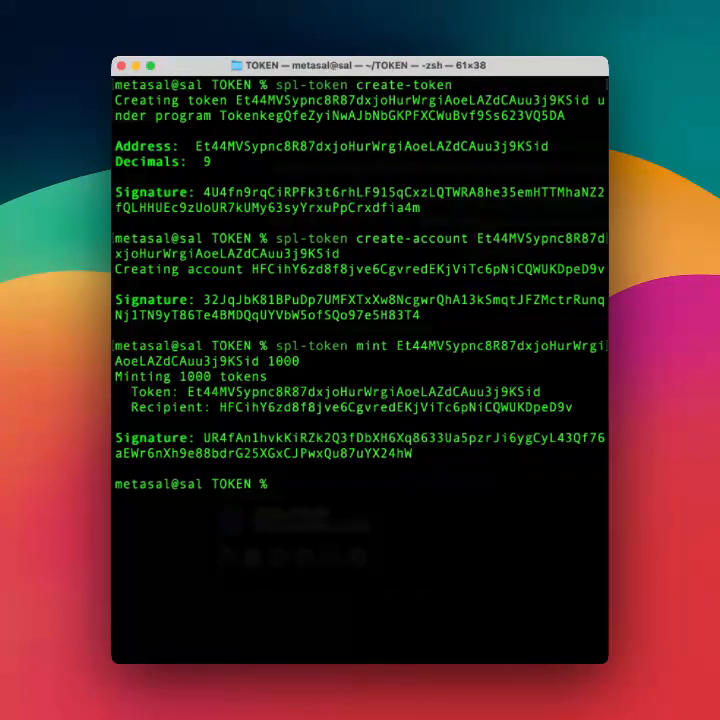
pyautogui.write('cat mTA4enCZSUwTFHnDzf35oeDXWoezMByV3CSVypR42a.json')
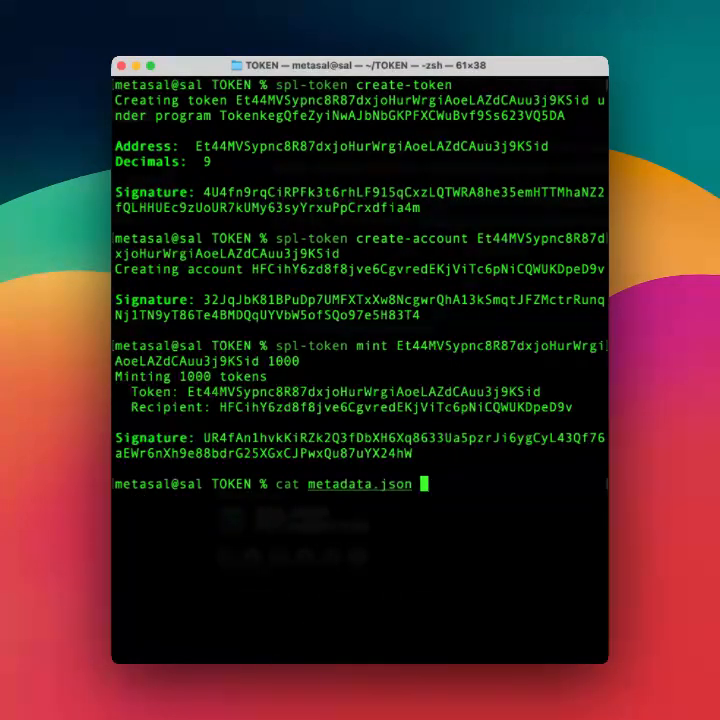
# - Display metadata.json's name, symbol, description, image and social fields, then begin the irys upload command
pyautogui.press('enter')
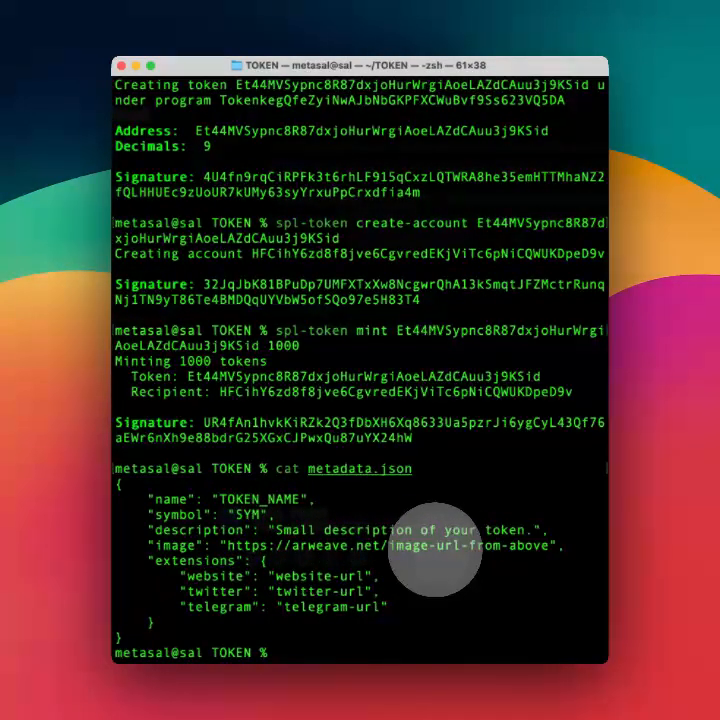
pyautogui.moveTo(320, 610)
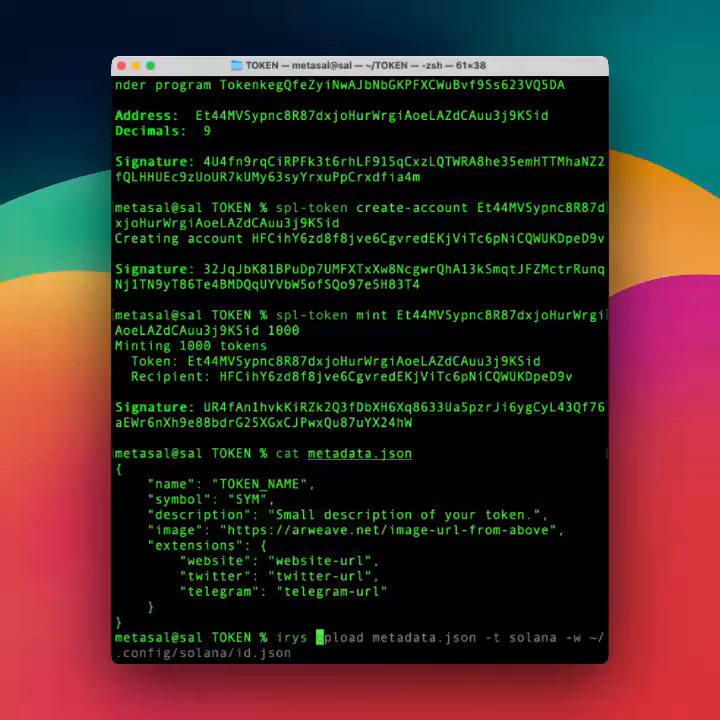
pyautogui.write('upload metadata.json')
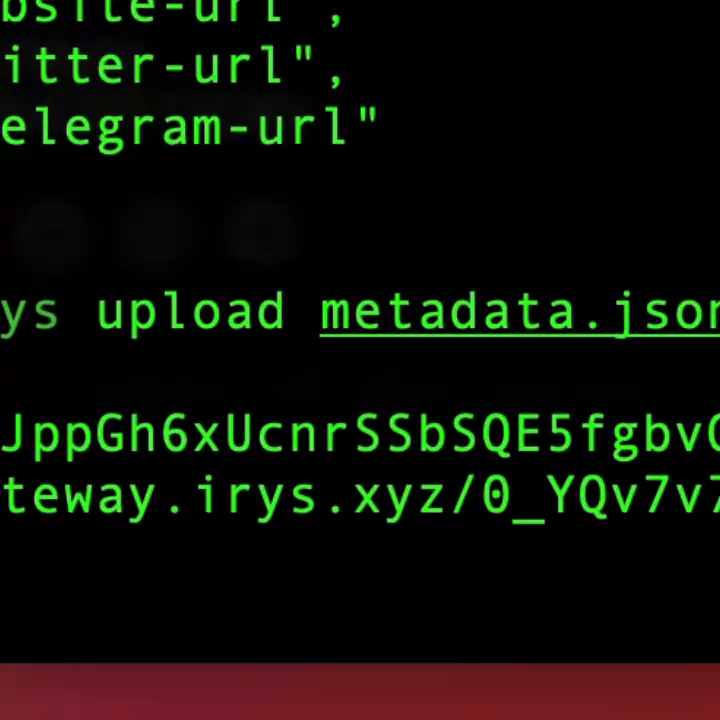
# - Scroll down to view the Irys upload result with its gateway.irys.xyz link
pyautogui.scroll(-3)
pyautogui.write('metaboss create metadata -a Et44MVSypnc8R87dxjoHurWrgiAoeLAZdCAuu3j9KSid ')
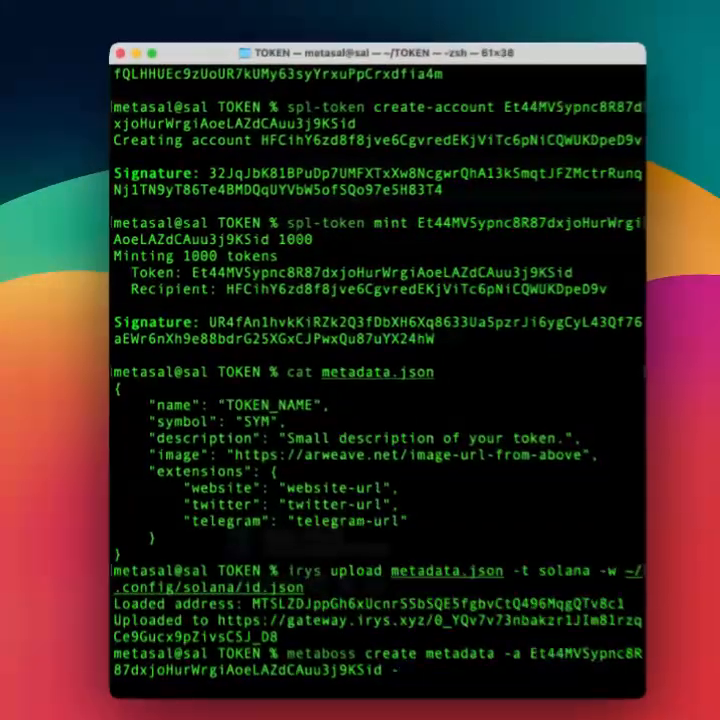
# - Complete the metaboss create metadata command with -m onchain.json for the new token
pyautogui.write('-m on')
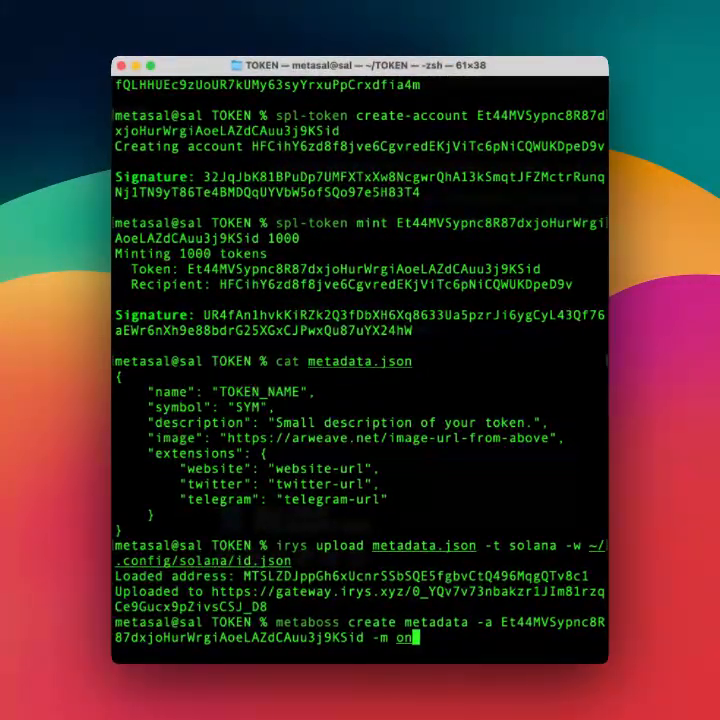
pyautogui.write('chain')
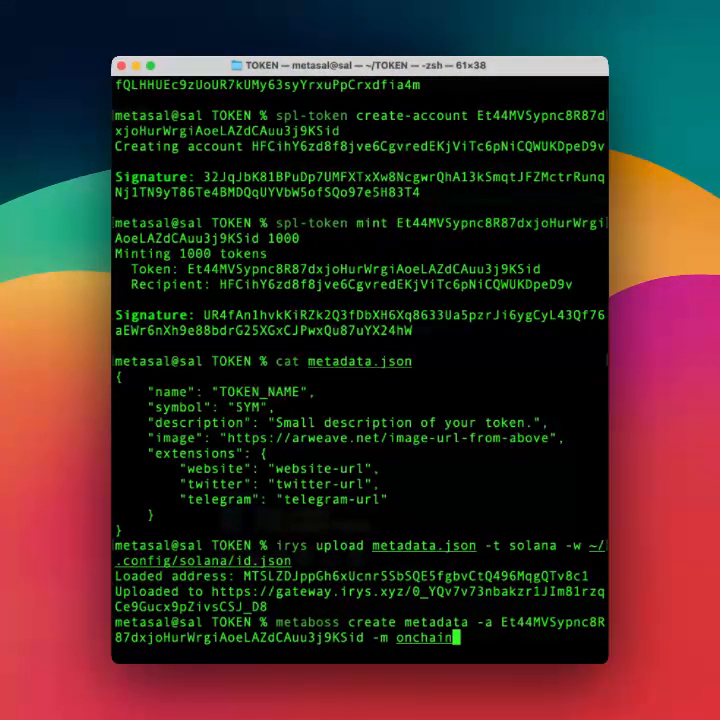
pyautogui.write('.json')
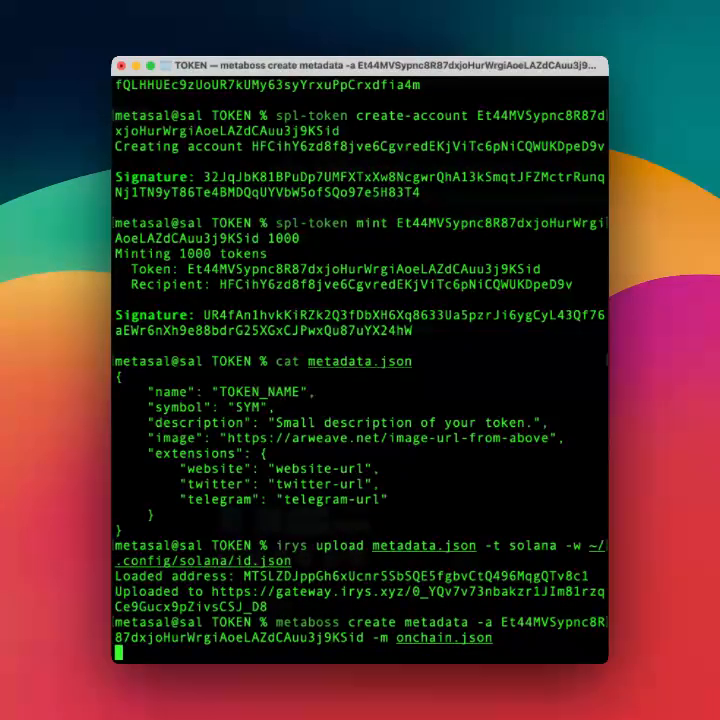